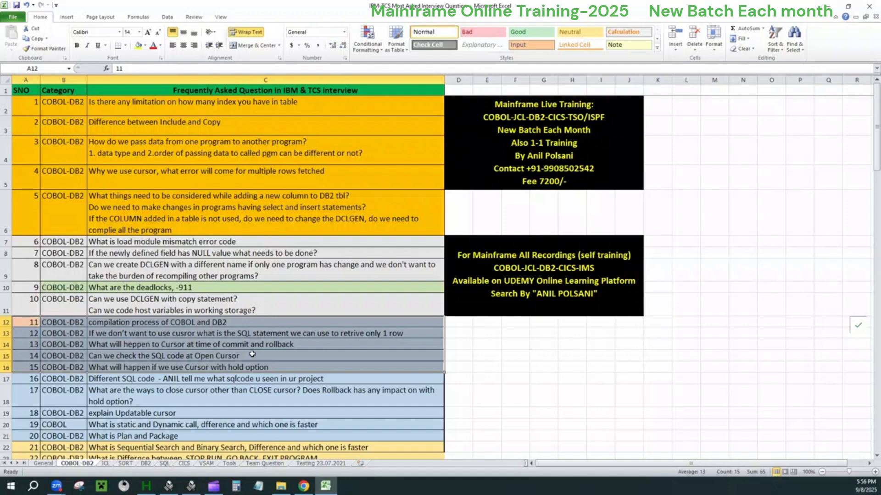
pyautogui.moveTo(238, 355)
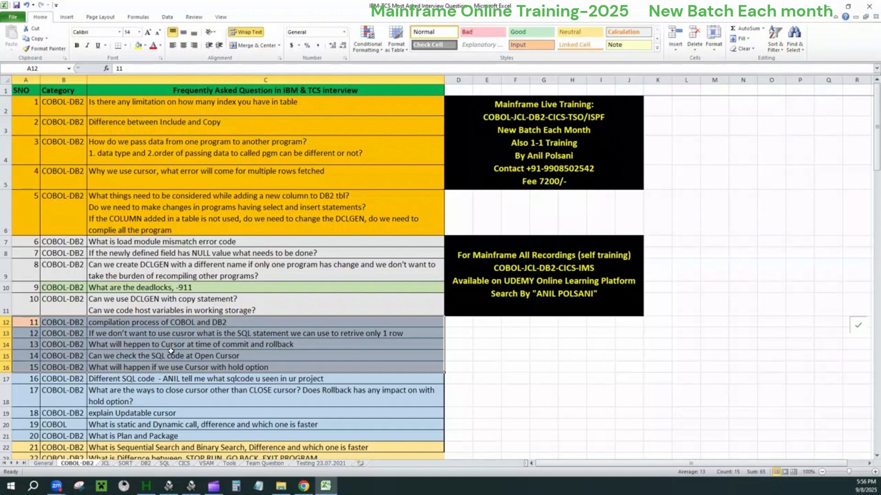
pyautogui.moveTo(145, 333)
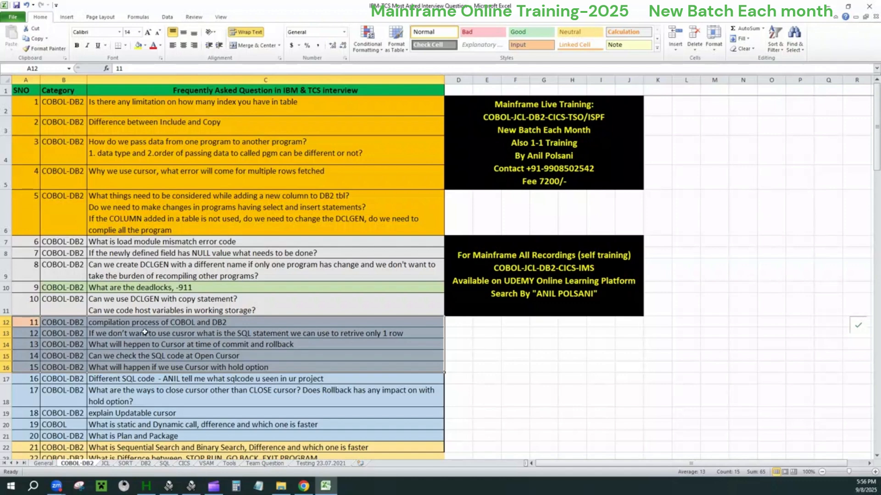
# Select question 12 about retrieving a single row from a table
pyautogui.click(253, 333)
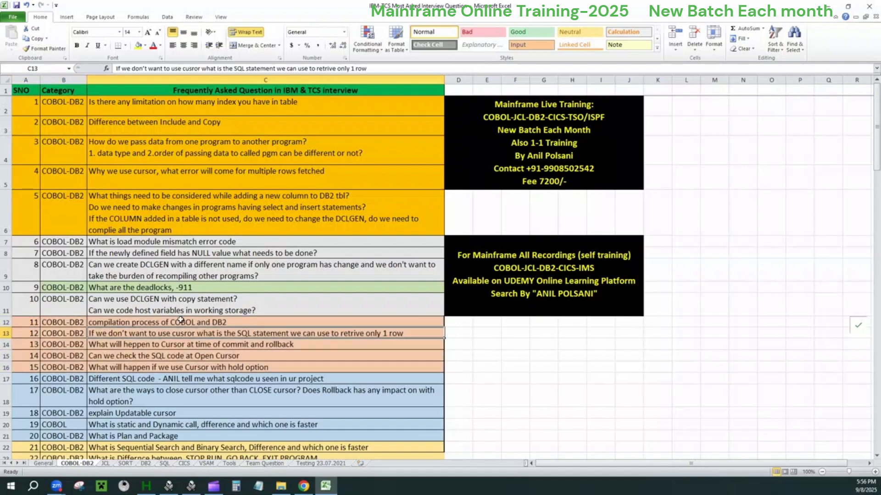
pyautogui.moveTo(275, 323)
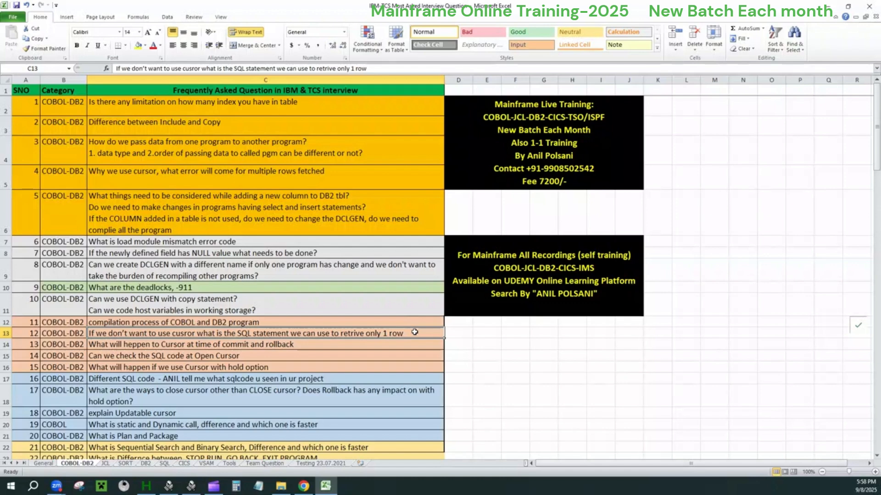
pyautogui.moveTo(149, 343)
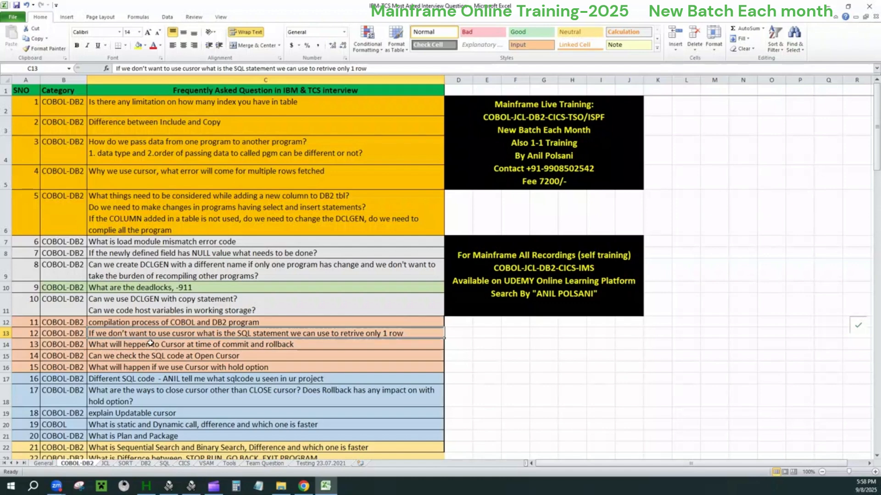
pyautogui.moveTo(300, 343)
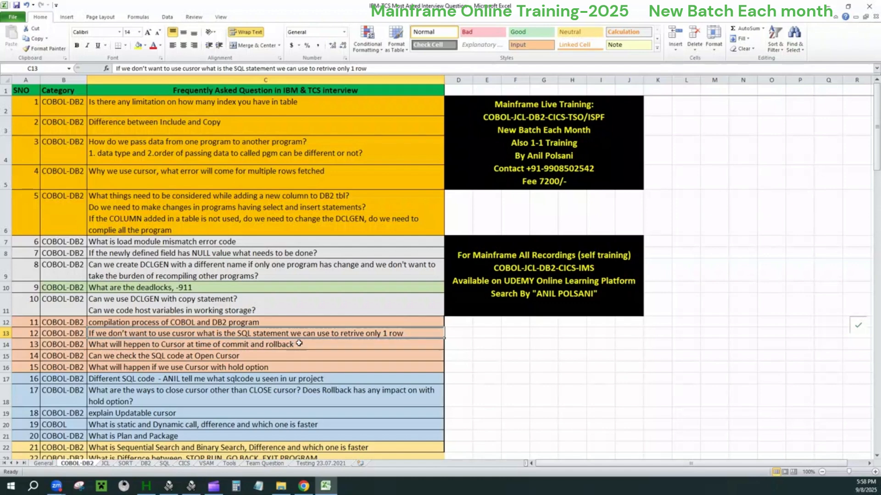
pyautogui.click(265, 344)
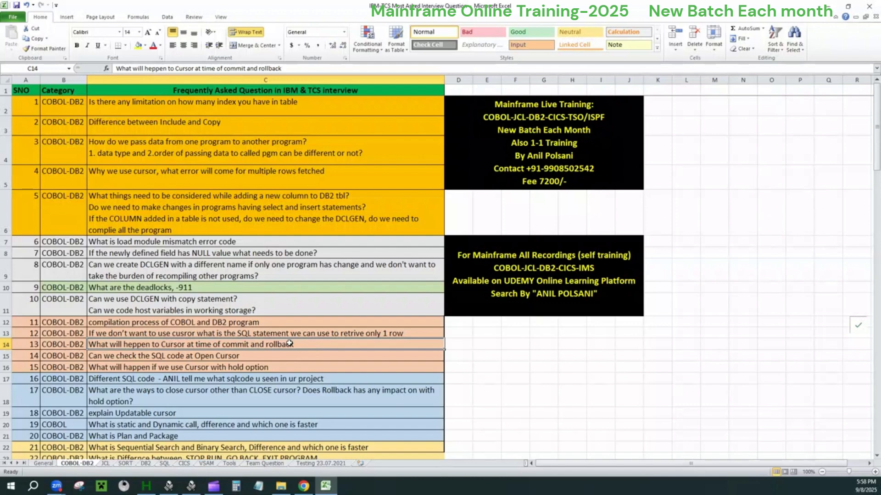
pyautogui.moveTo(269, 342)
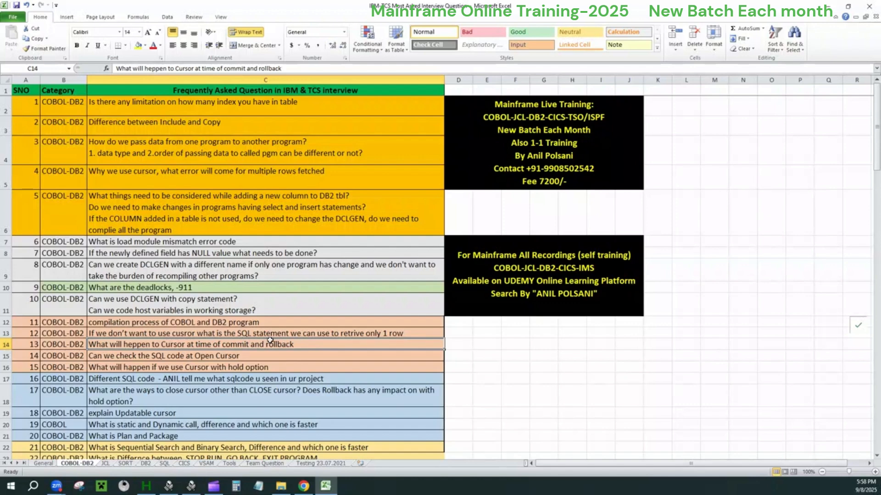
pyautogui.moveTo(305, 343)
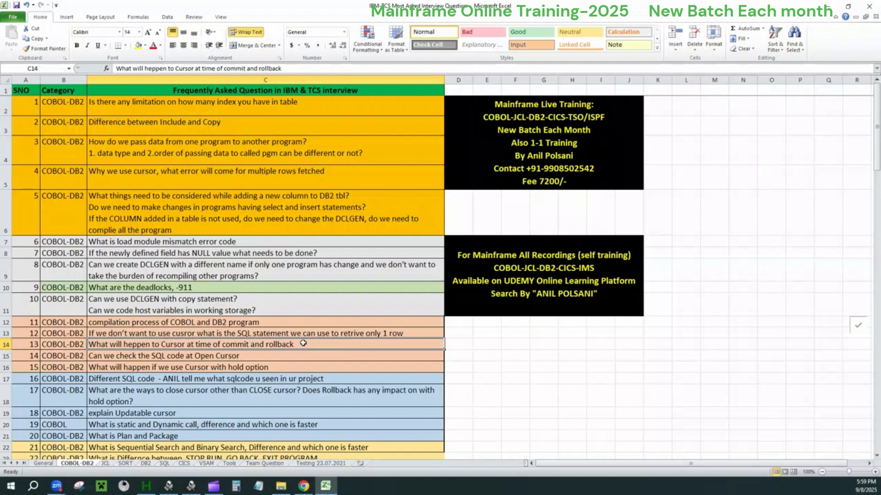
pyautogui.moveTo(291, 345)
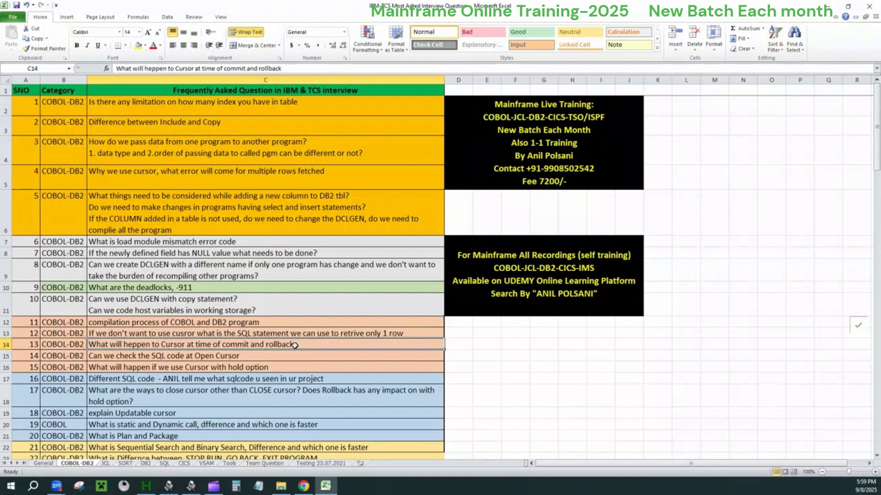
pyautogui.moveTo(298, 344)
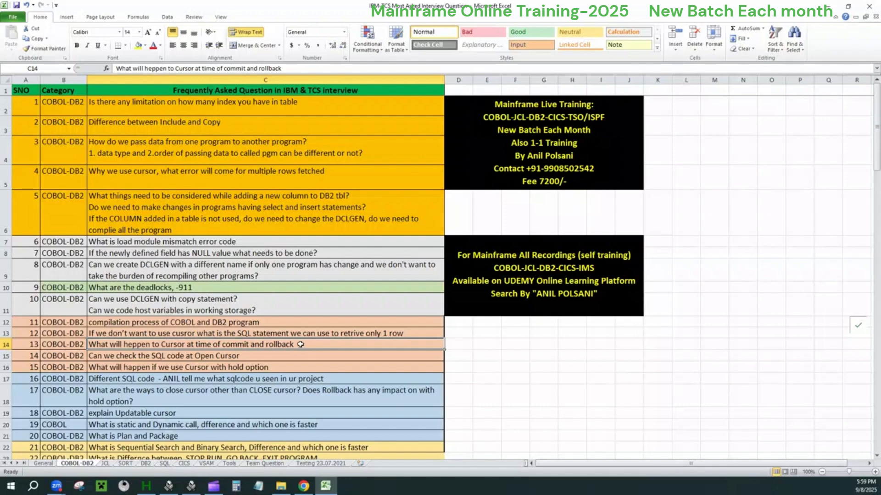
pyautogui.moveTo(306, 344)
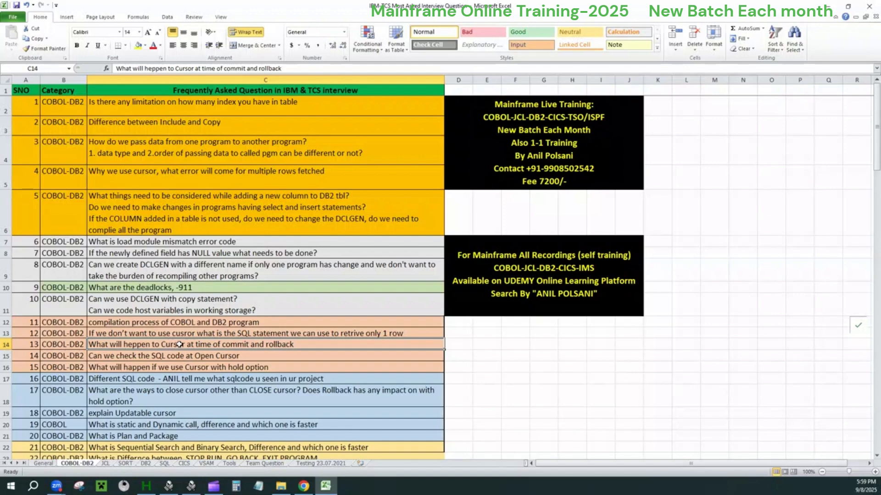
pyautogui.moveTo(235, 348)
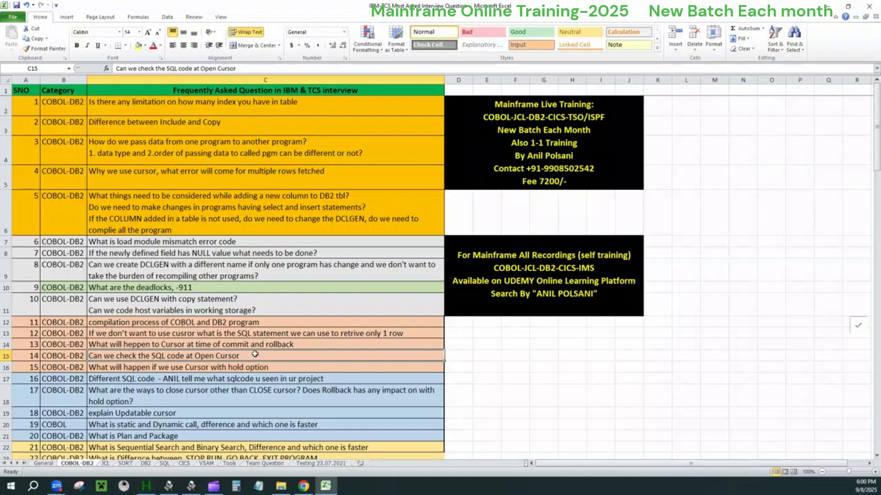
pyautogui.moveTo(192, 345)
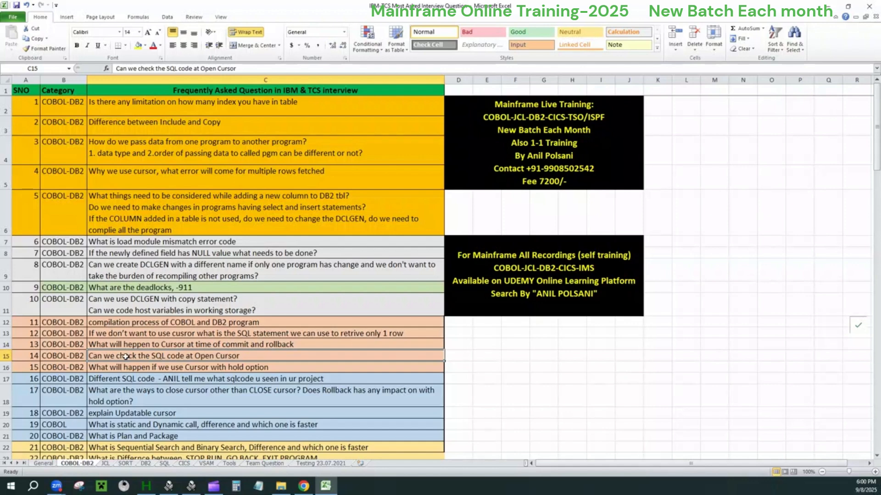
pyautogui.moveTo(197, 344)
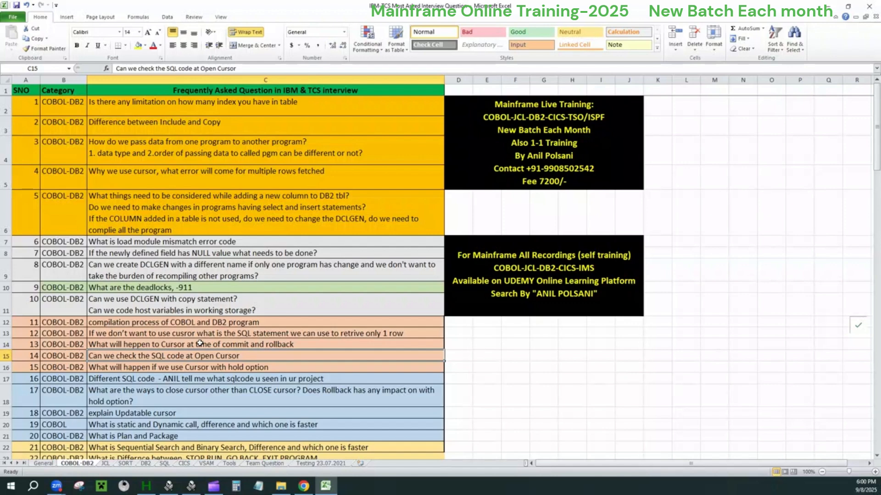
# Select question 13 about cursor behaviour at commit and rollback
pyautogui.click(197, 344)
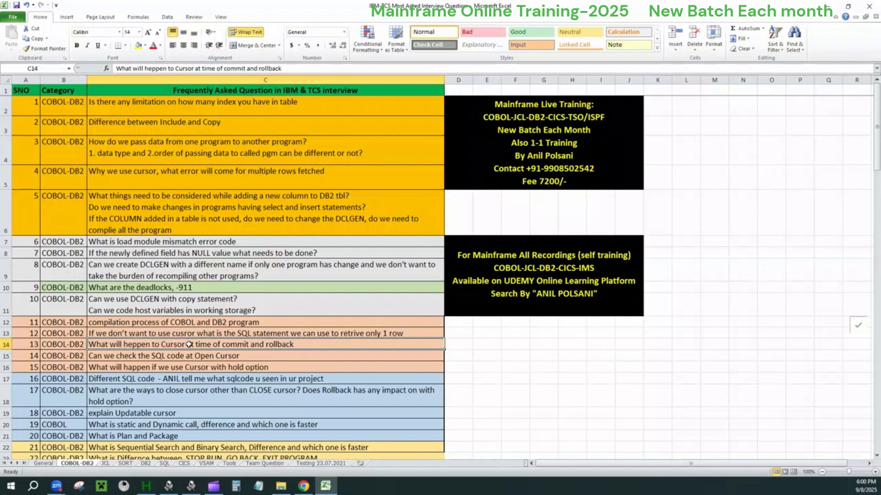
pyautogui.moveTo(236, 352)
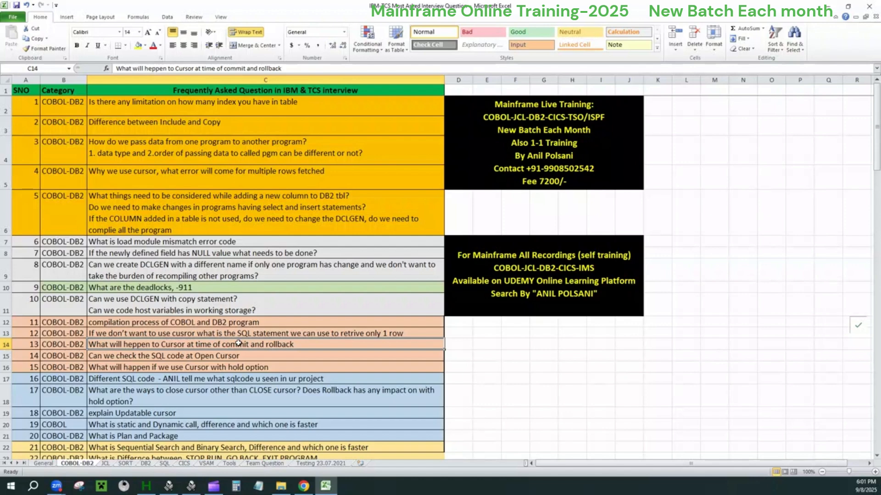
pyautogui.moveTo(100, 357)
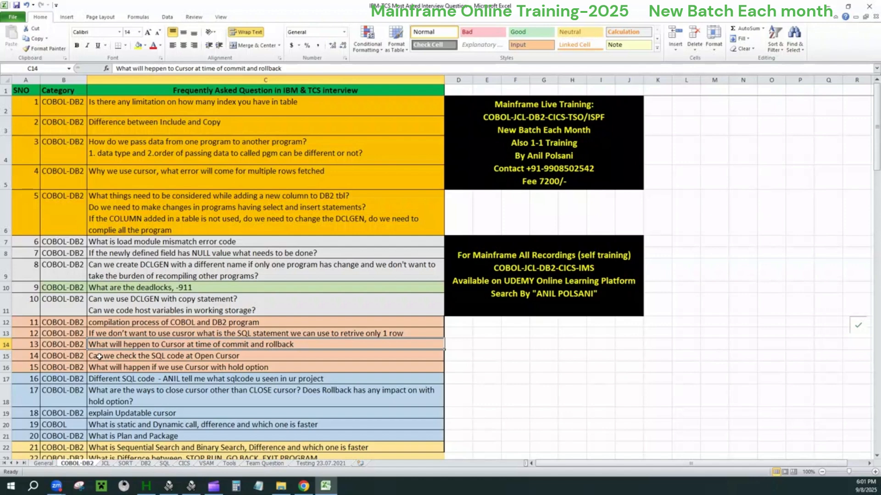
# Select question 14 about checking the SQL code at Open Cursor
pyautogui.click(214, 355)
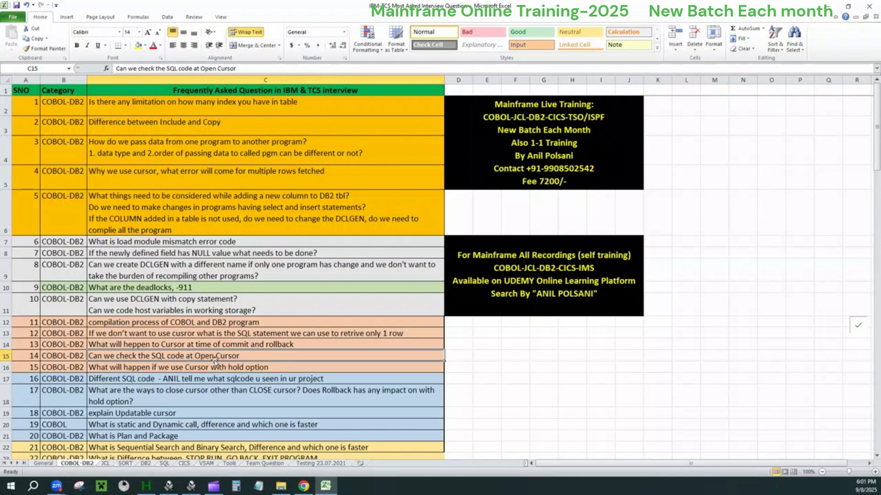
pyautogui.moveTo(250, 355)
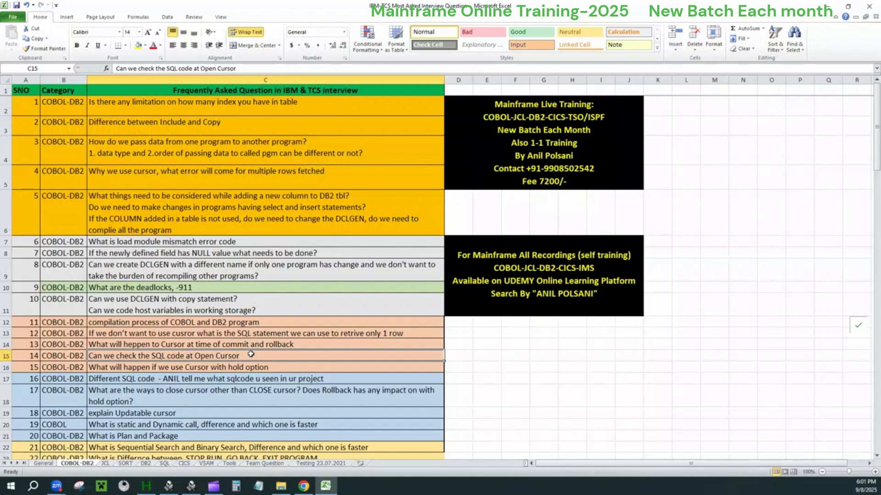
pyautogui.moveTo(215, 353)
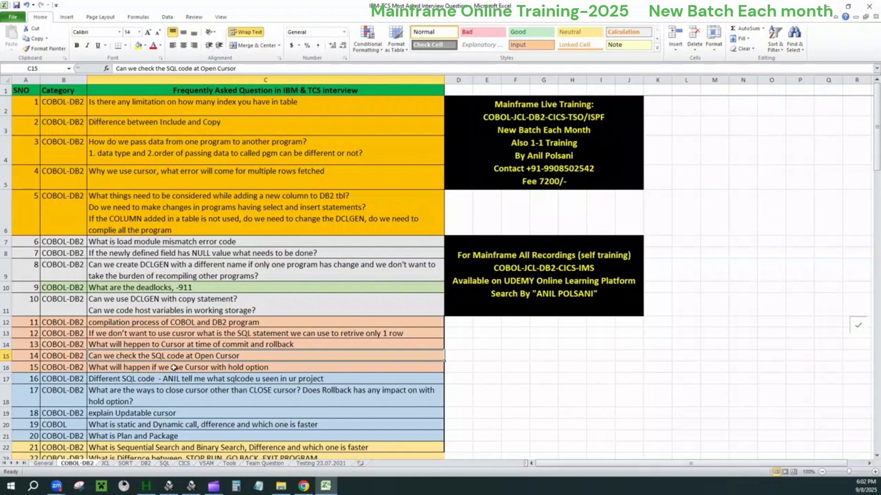
pyautogui.moveTo(255, 365)
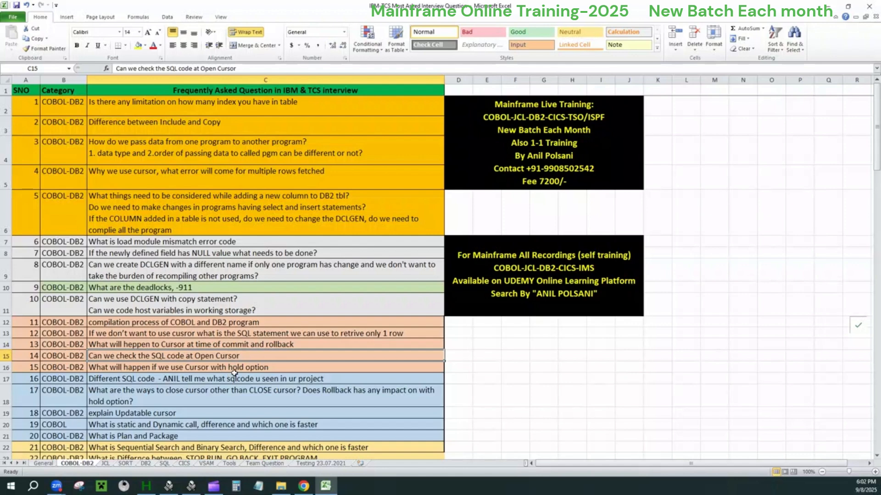
pyautogui.moveTo(253, 380)
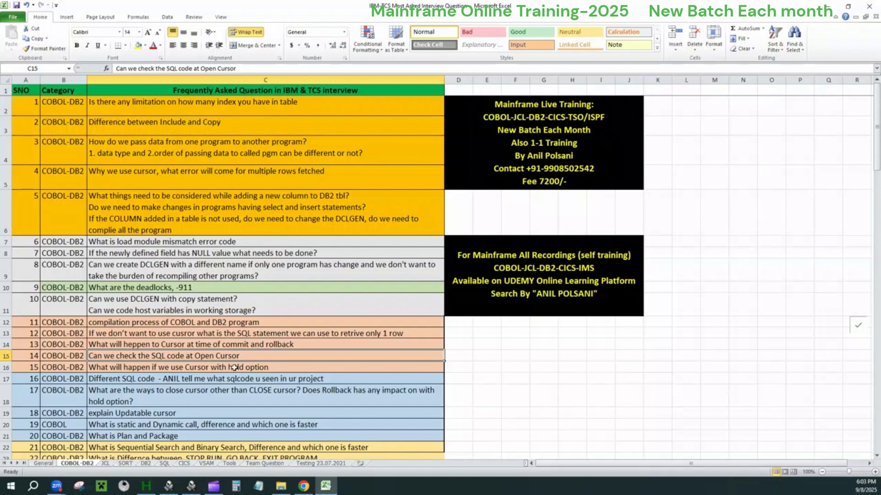
# Select question 15 about using a cursor with the hold option
pyautogui.click(264, 368)
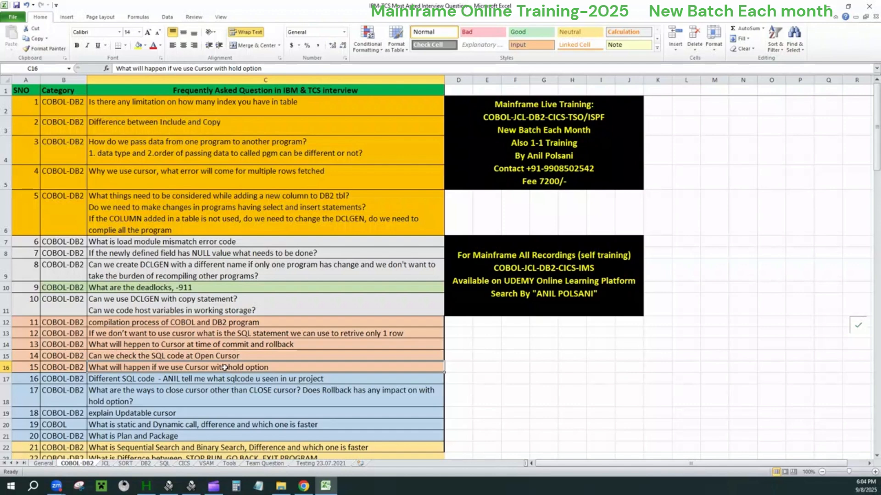
pyautogui.moveTo(150, 347)
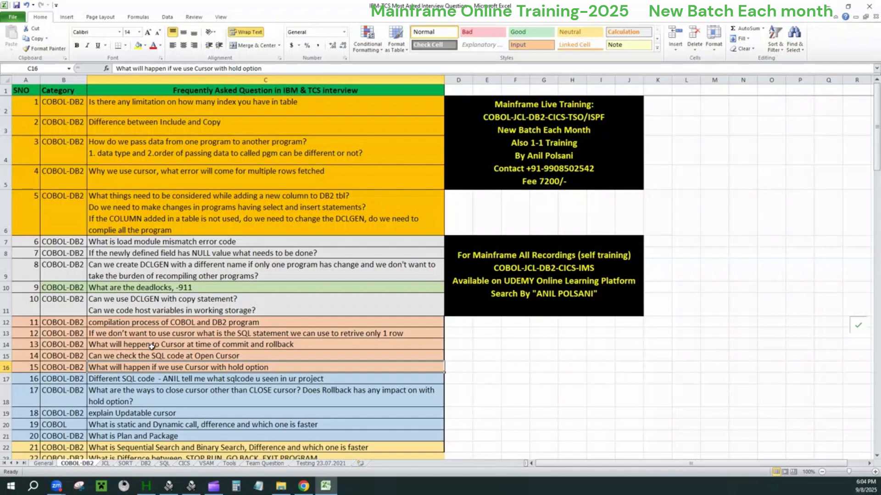
pyautogui.moveTo(186, 413)
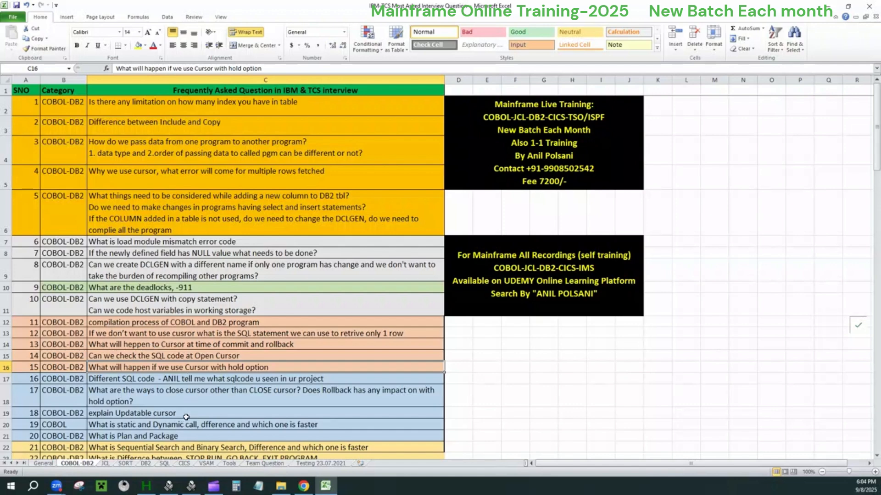
pyautogui.moveTo(210, 244)
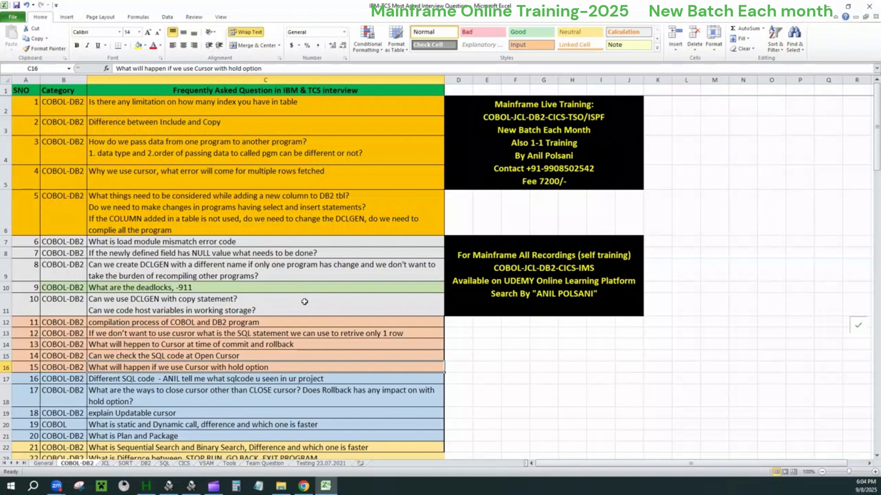
pyautogui.moveTo(272, 257)
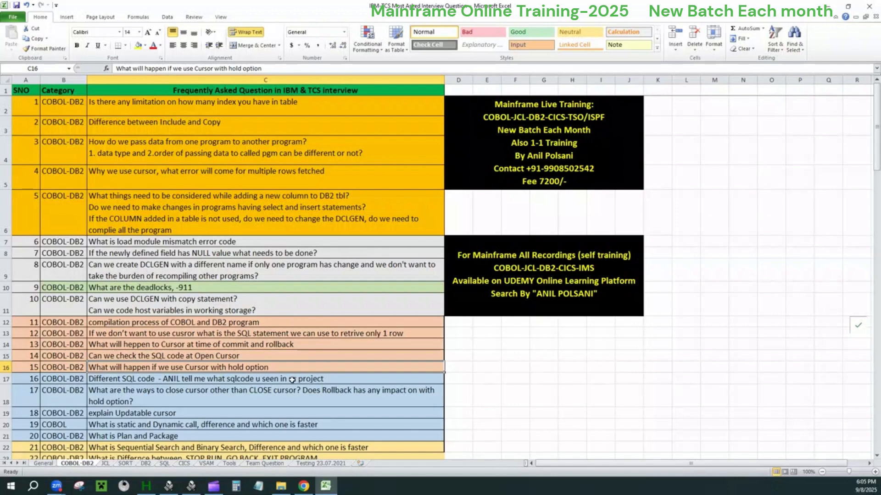
pyautogui.moveTo(319, 369)
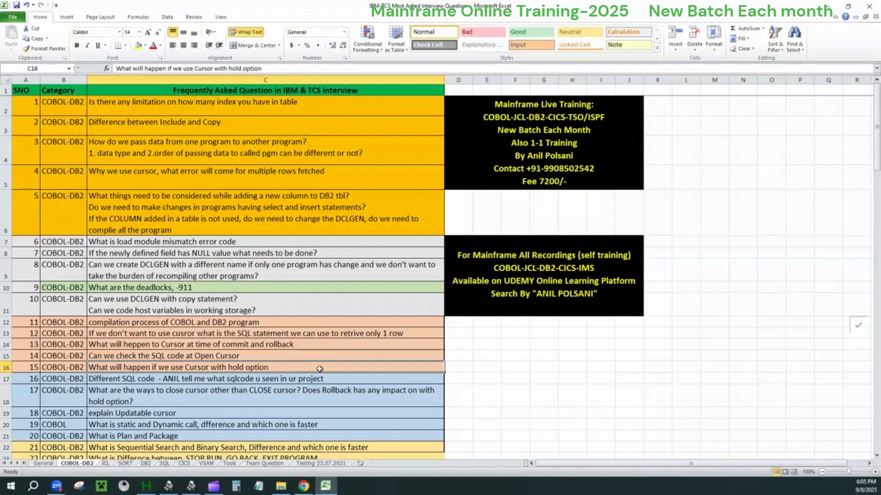